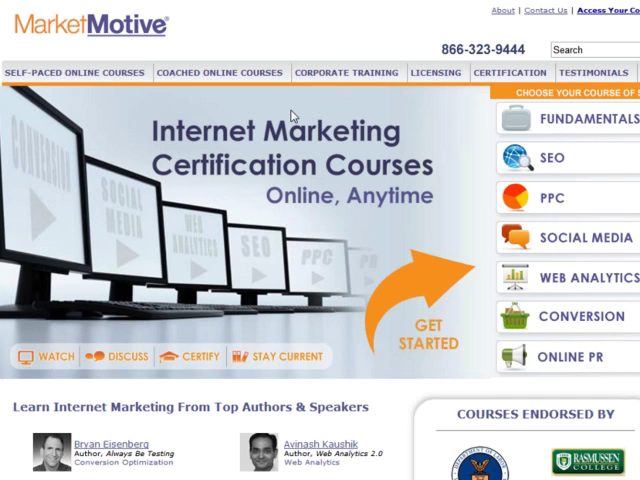
mouse_move(292, 116)
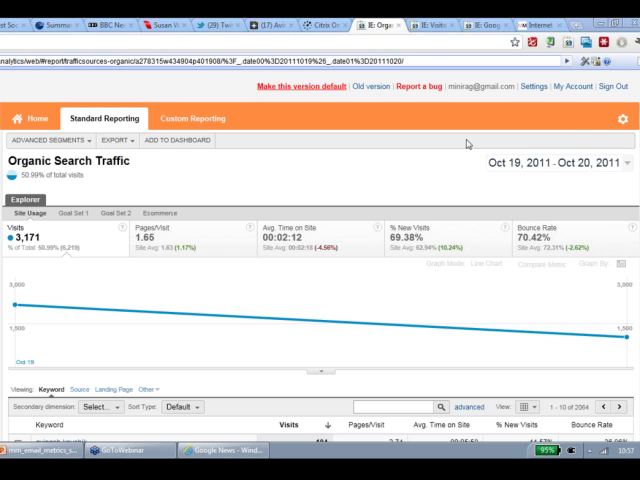
mouse_move(408, 184)
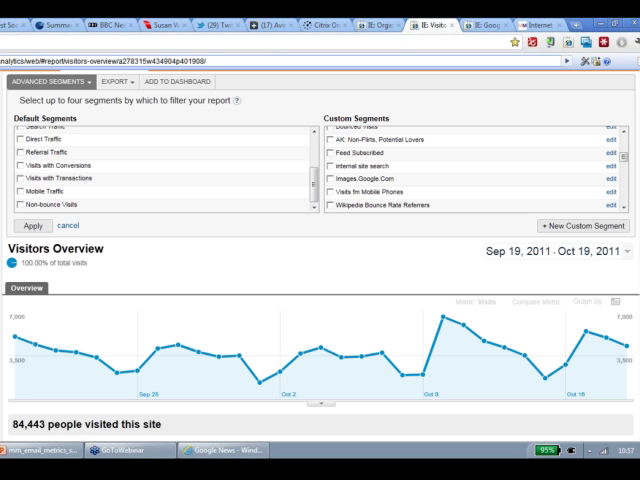
mouse_move(530, 120)
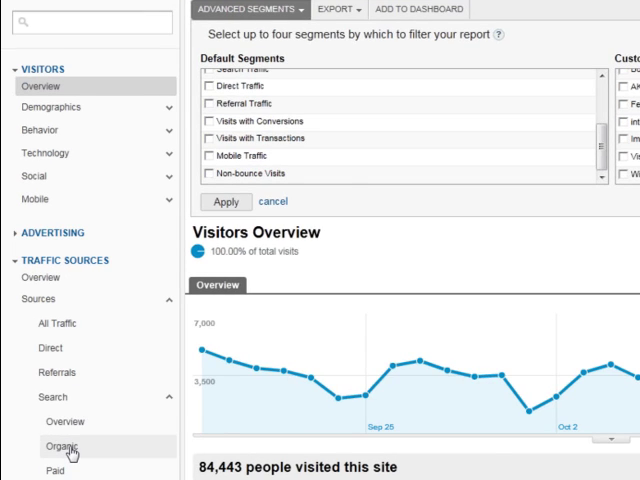
Open the Organic Search Traffic report under Traffic Sources > Sources > Search for Sep 19–Oct 19, 2011.
left_click(62, 444)
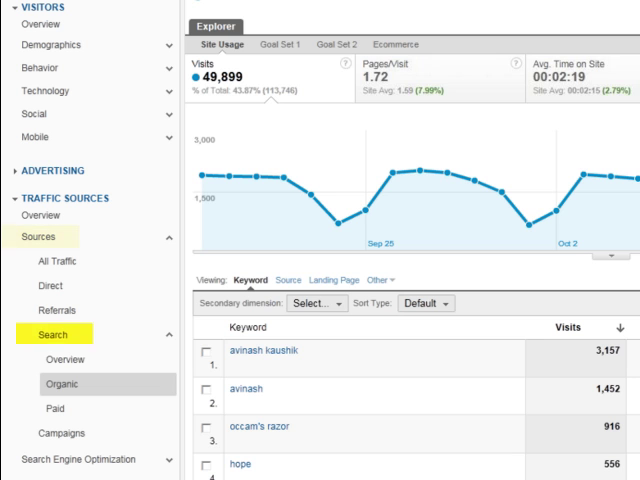
left_click(64, 384)
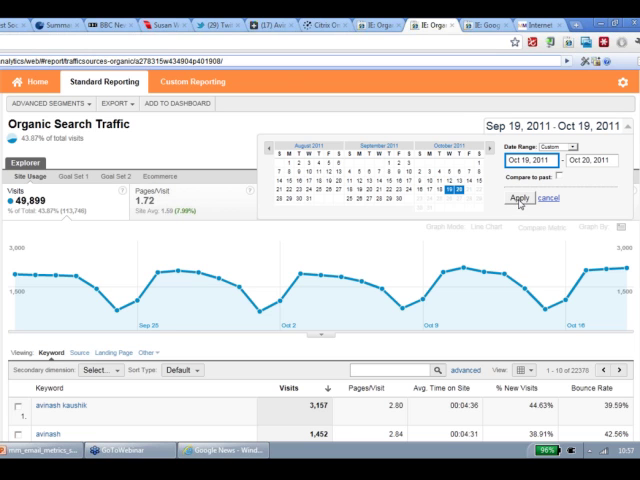
Apply a single-day date range of Oct 19, 2011 to the Organic Search Traffic report.
left_click(518, 196)
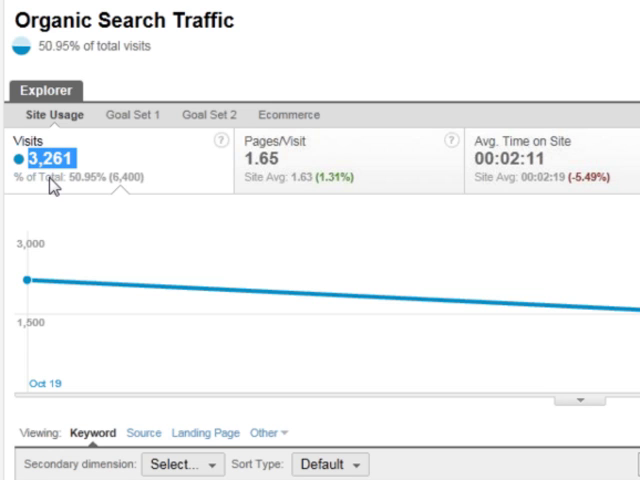
mouse_move(122, 192)
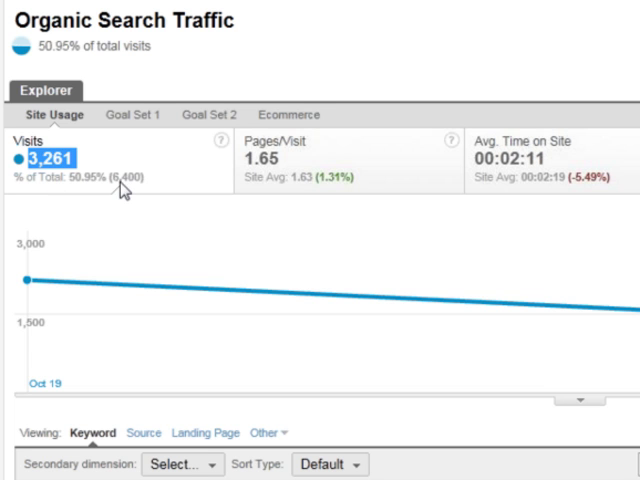
Scroll to the keyword table and highlight the (not provided) keyword ranked third with 62 visits.
scroll("down", 3)
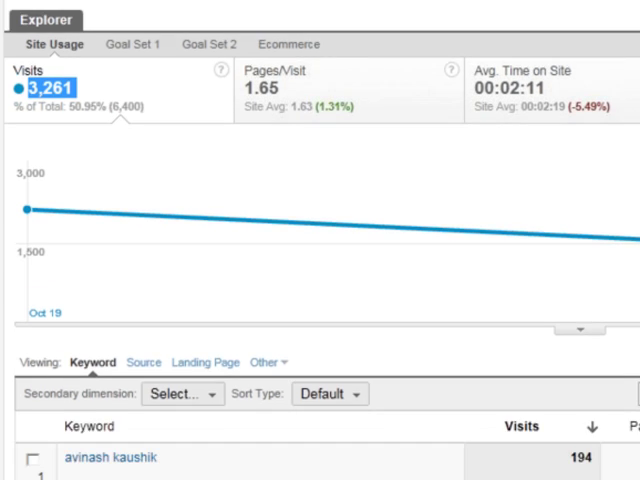
scroll("down", 3)
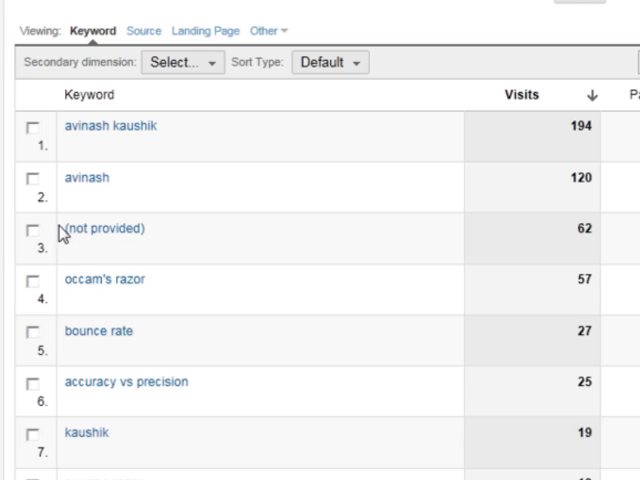
scroll("right", 3)
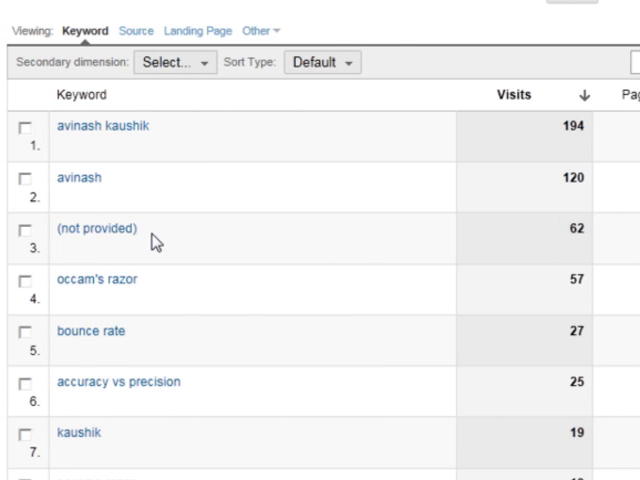
double_click(96, 228)
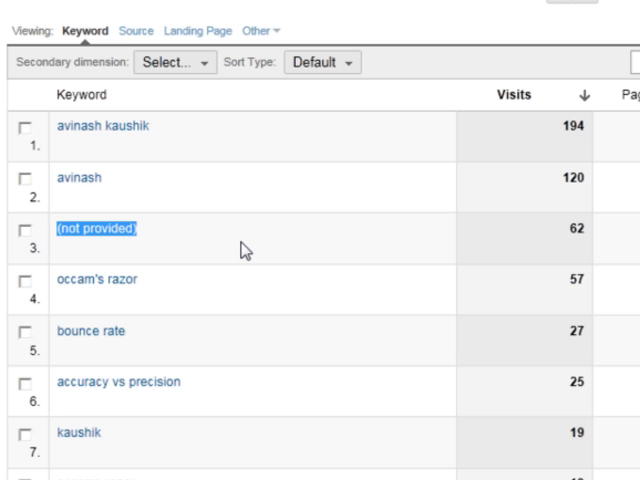
mouse_move(624, 76)
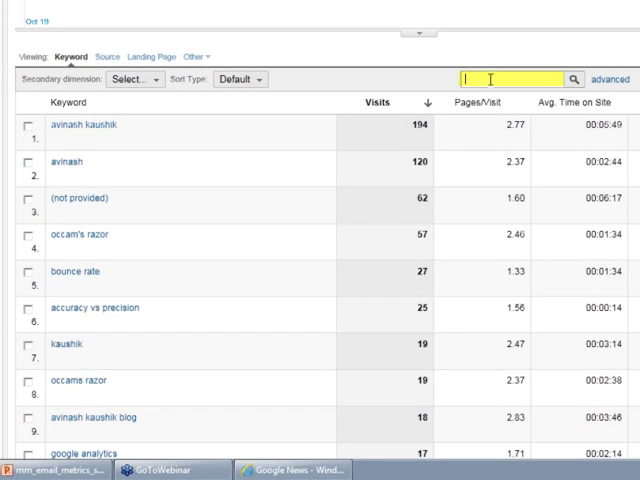
type("not provided")
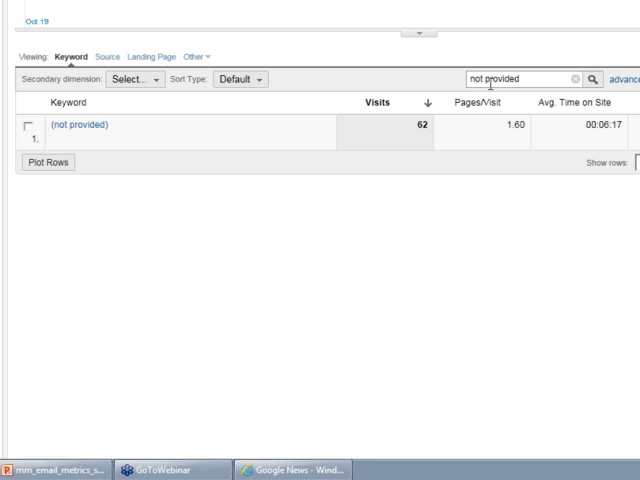
mouse_move(592, 78)
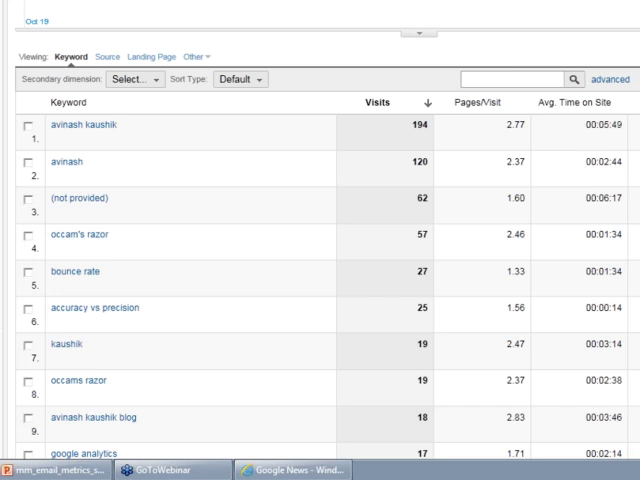
mouse_move(420, 212)
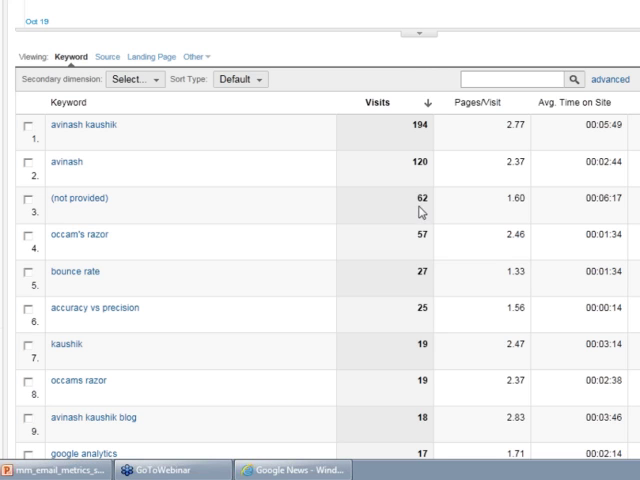
Highlight the 62 visits for (not provided), then select the (not provided) keyword text itself.
double_click(422, 198)
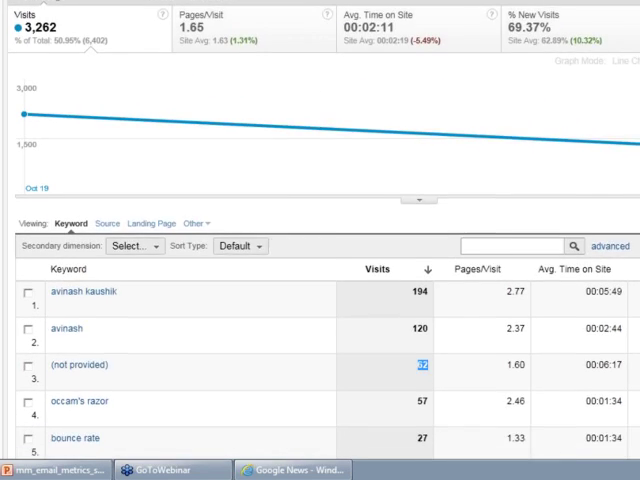
scroll("down", 3)
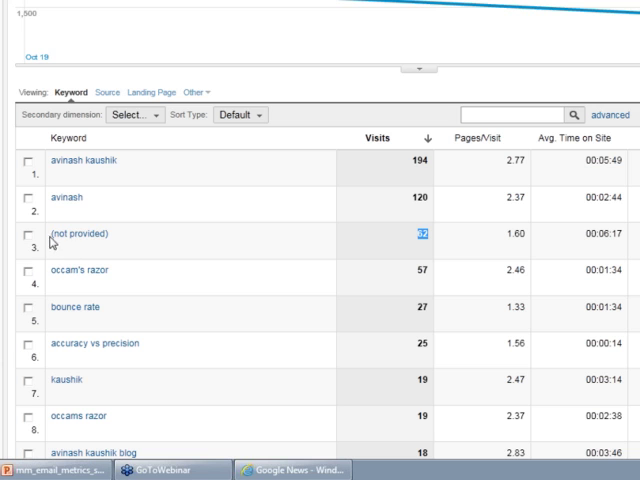
left_click(76, 234)
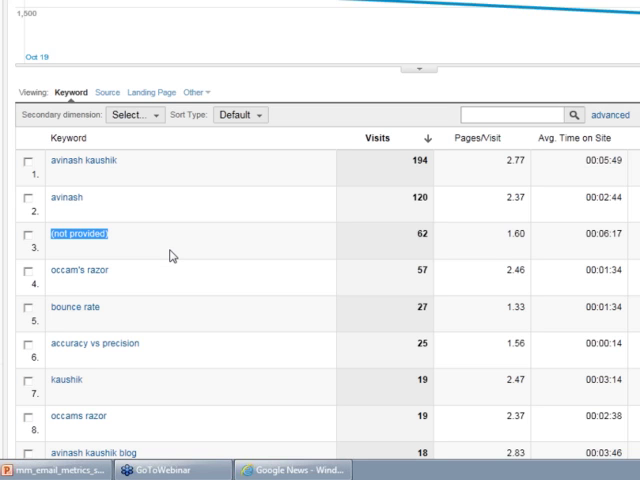
mouse_move(164, 256)
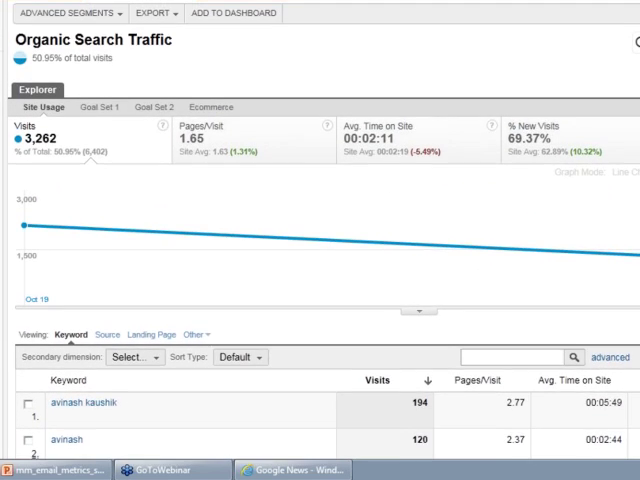
Scroll through the Organic Search Traffic keyword table around the (not provided) row and its 62 visits.
scroll("down", 3)
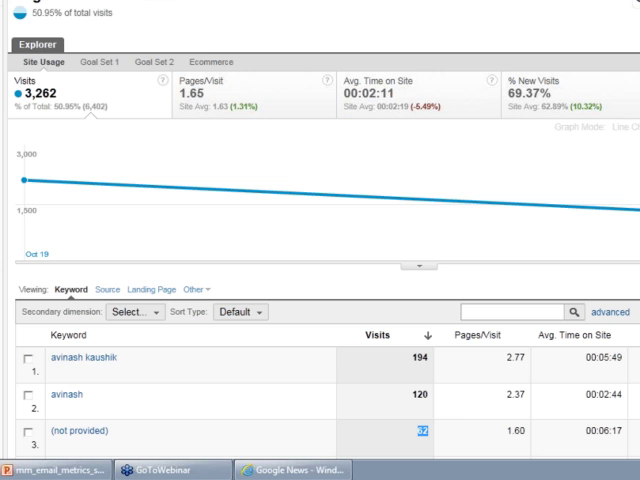
scroll("down", 3)
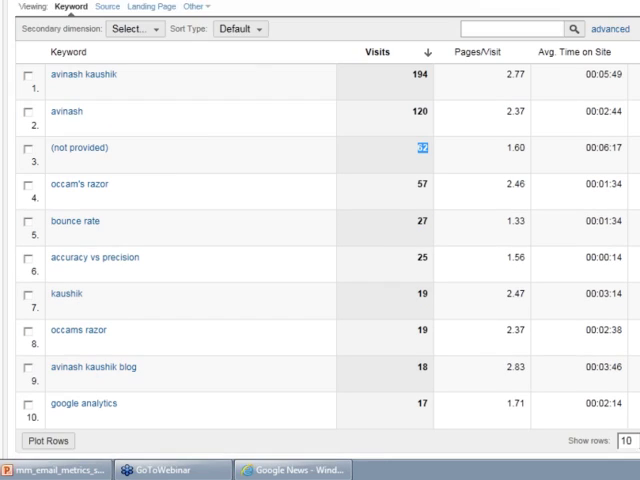
scroll("down", 3)
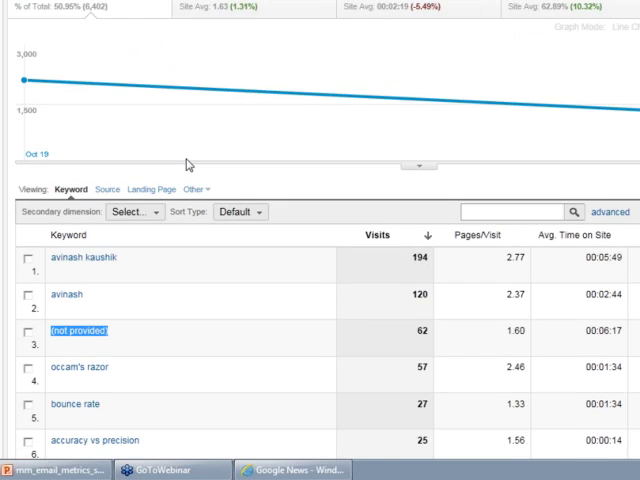
scroll("up", 3)
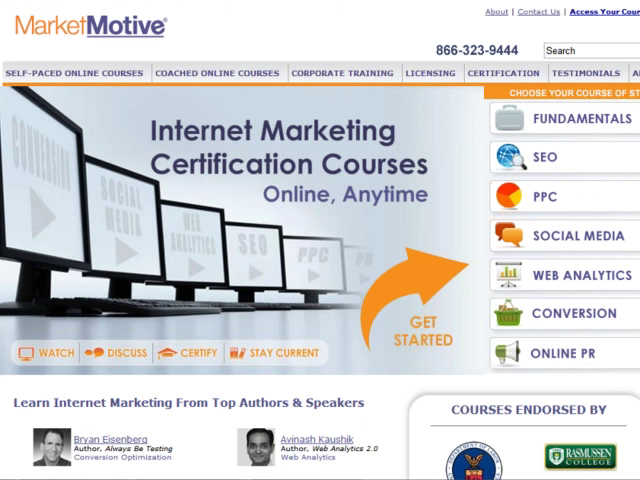
mouse_move(300, 64)
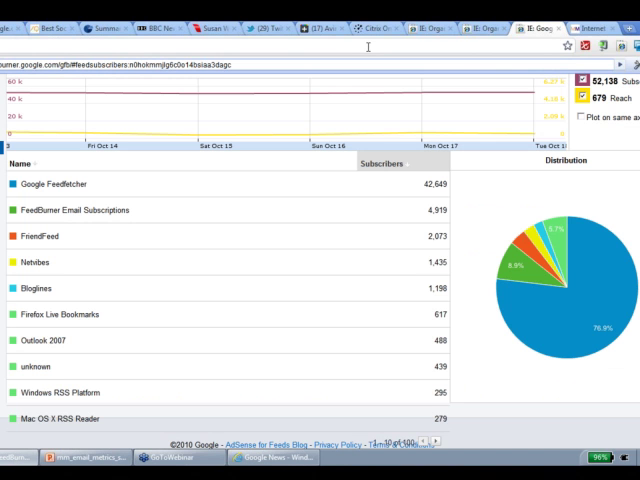
Switch from the Market Motive site to the FeedBurner subscriber statistics tab.
type("hast")
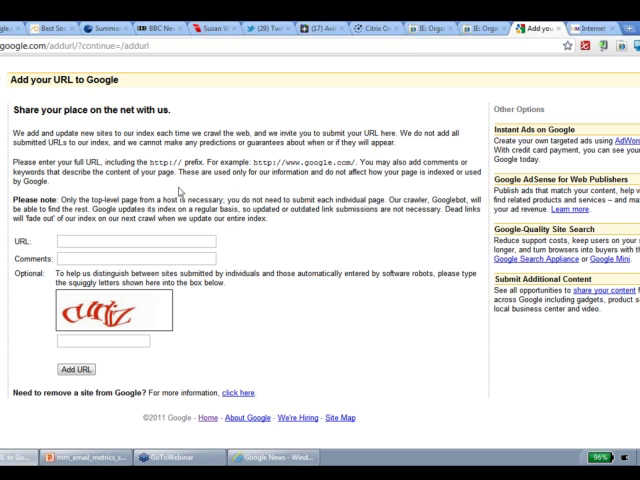
mouse_move(180, 192)
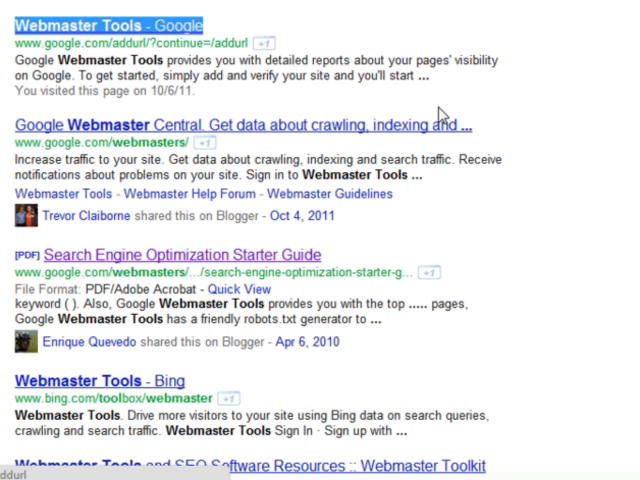
Scroll down through the Google search results for Webmaster Tools.
scroll("down", 3)
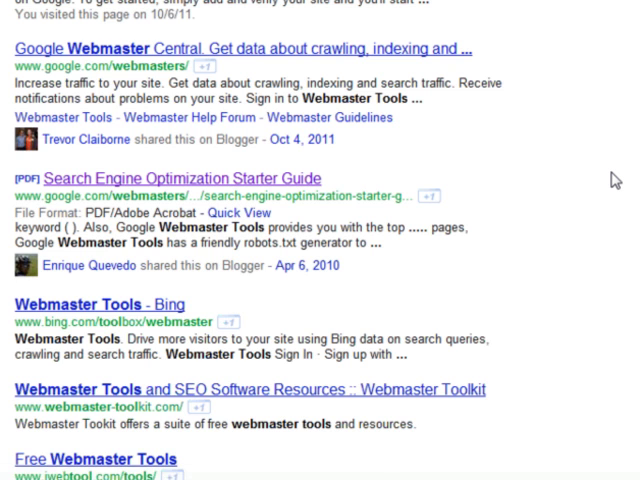
scroll("down", 3)
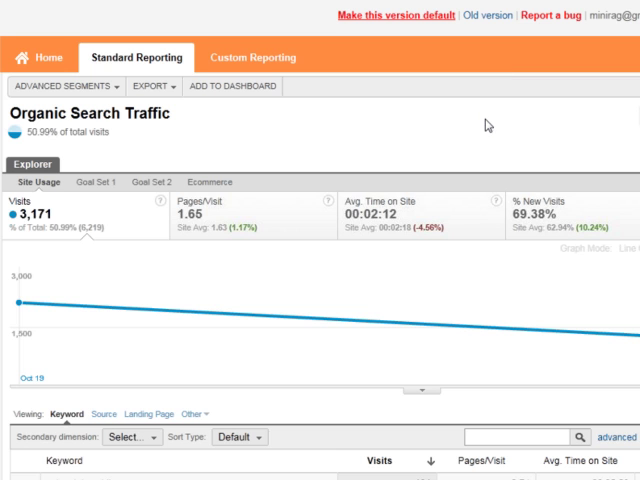
Scroll to the keyword table and mark the (not provided) keyword, now at 58 visits.
scroll("down", 3)
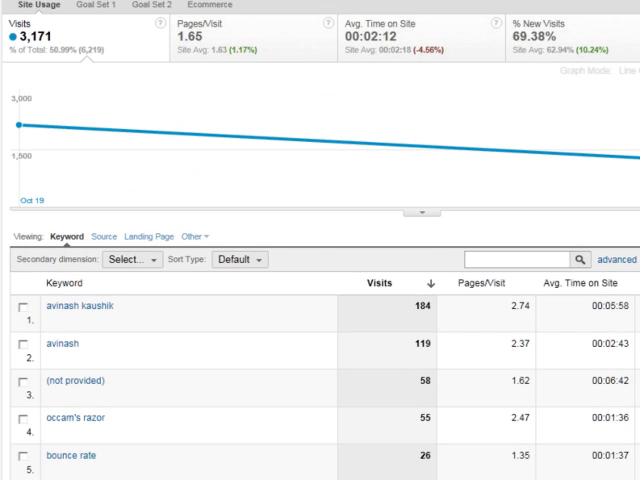
double_click(72, 380)
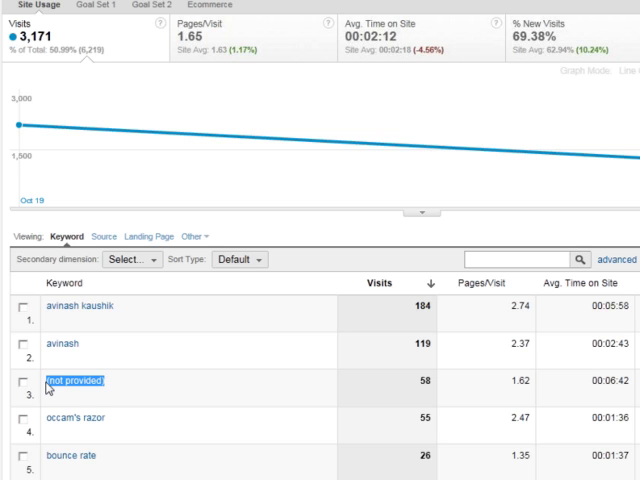
mouse_move(128, 312)
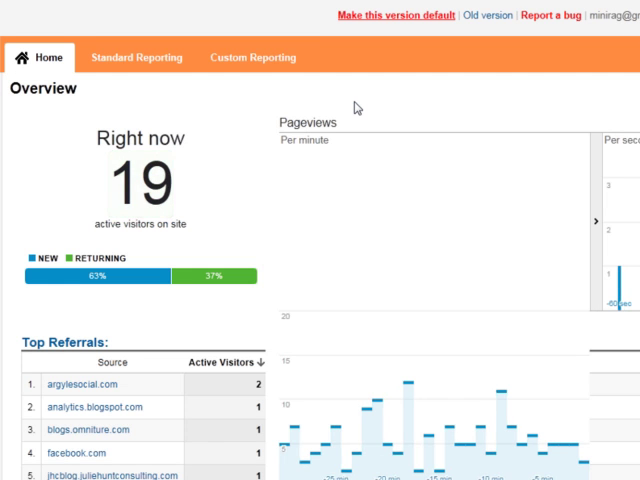
Scroll the Real-Time Overview showing active visitors and top referrals.
scroll("down", 3)
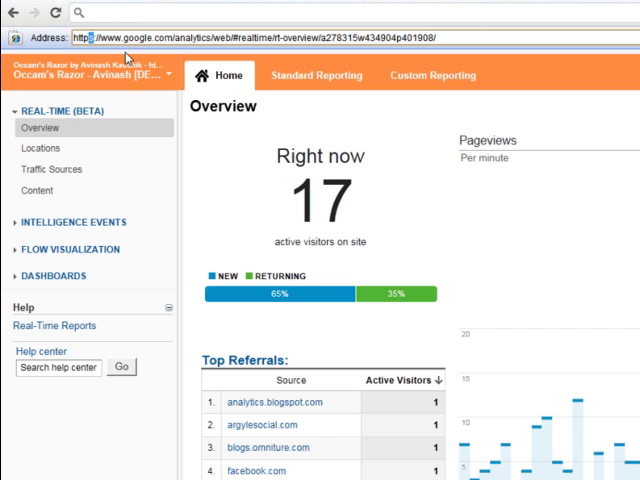
mouse_move(504, 336)
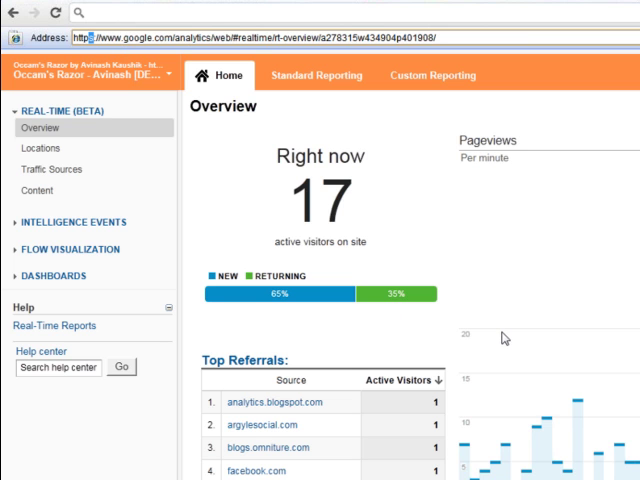
mouse_move(564, 120)
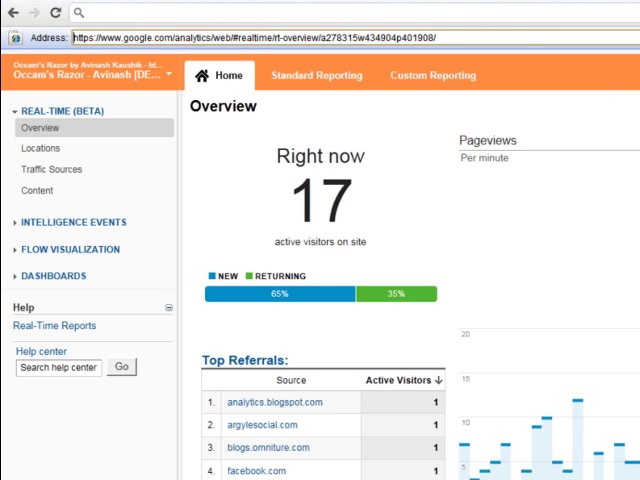
Go back to the Organic Search Traffic report and highlight the (not provided) row with its 62 visits.
left_click(316, 74)
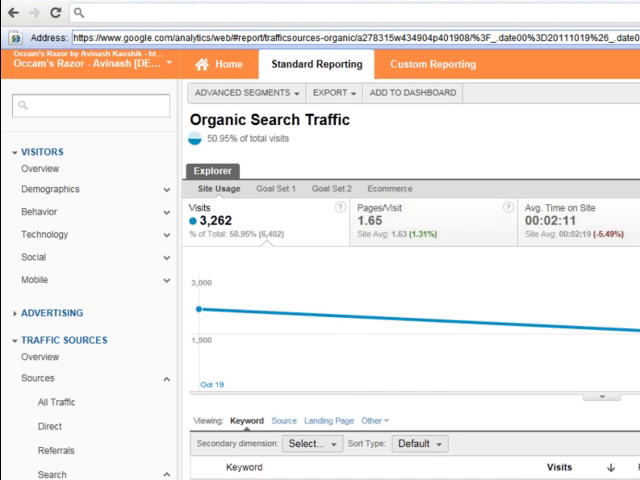
scroll("down", 3)
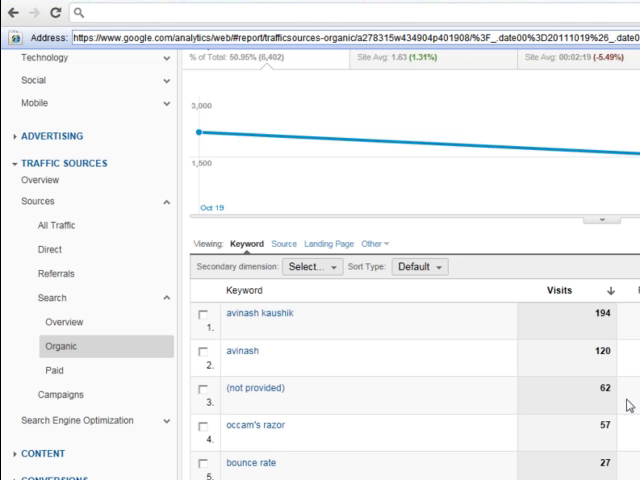
left_click(256, 388)
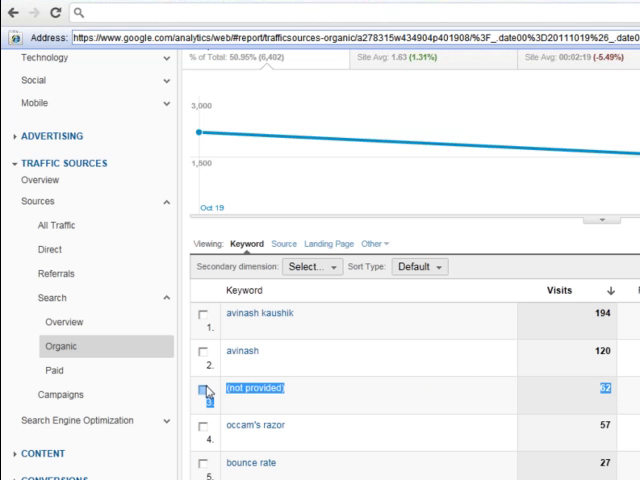
mouse_move(368, 408)
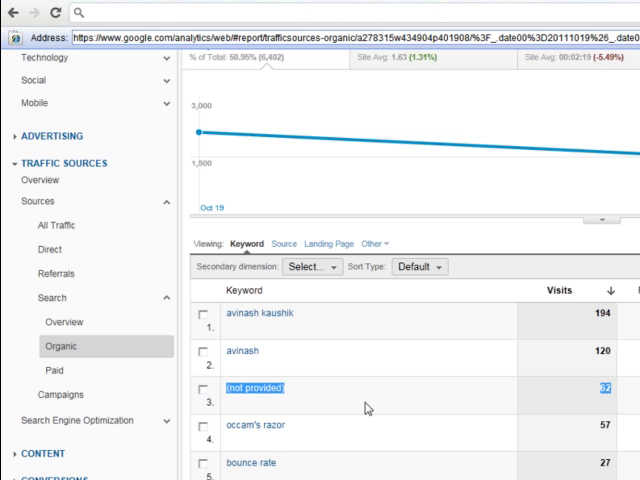